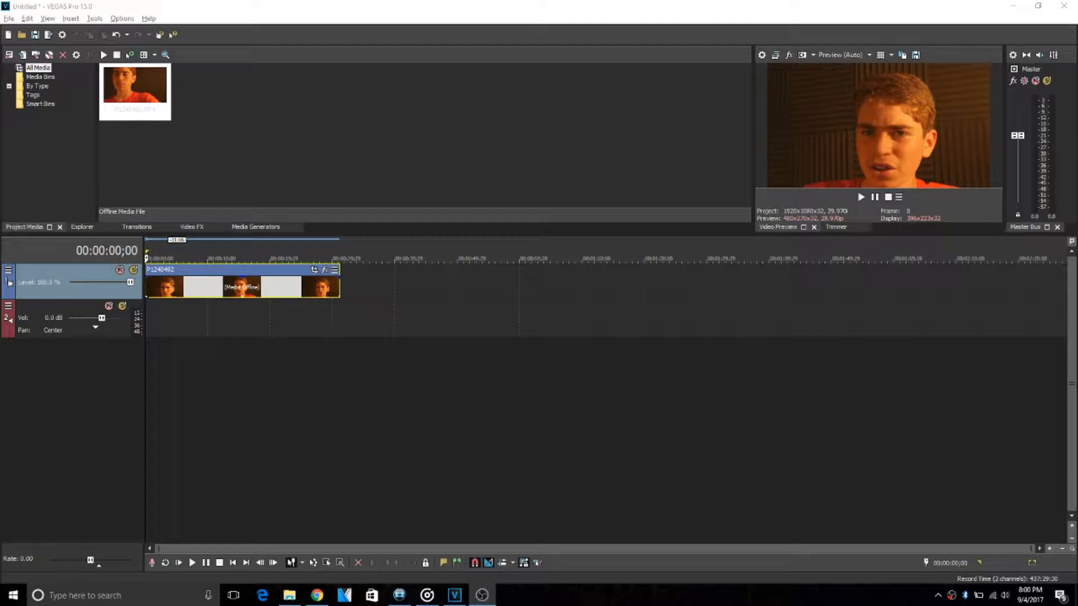
pyautogui.moveTo(670, 125)
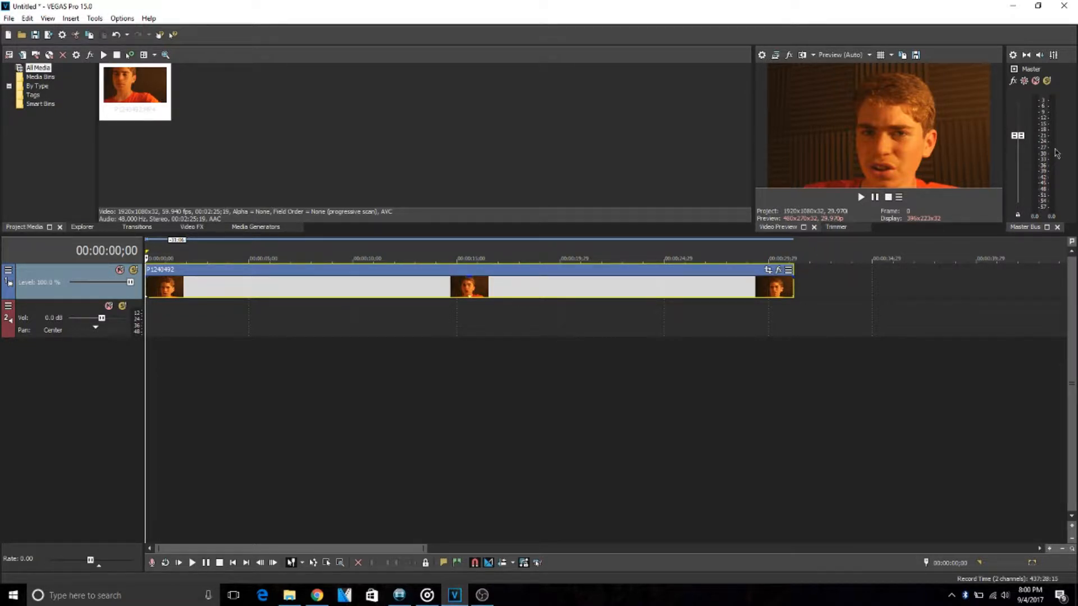
pyautogui.moveTo(808, 254)
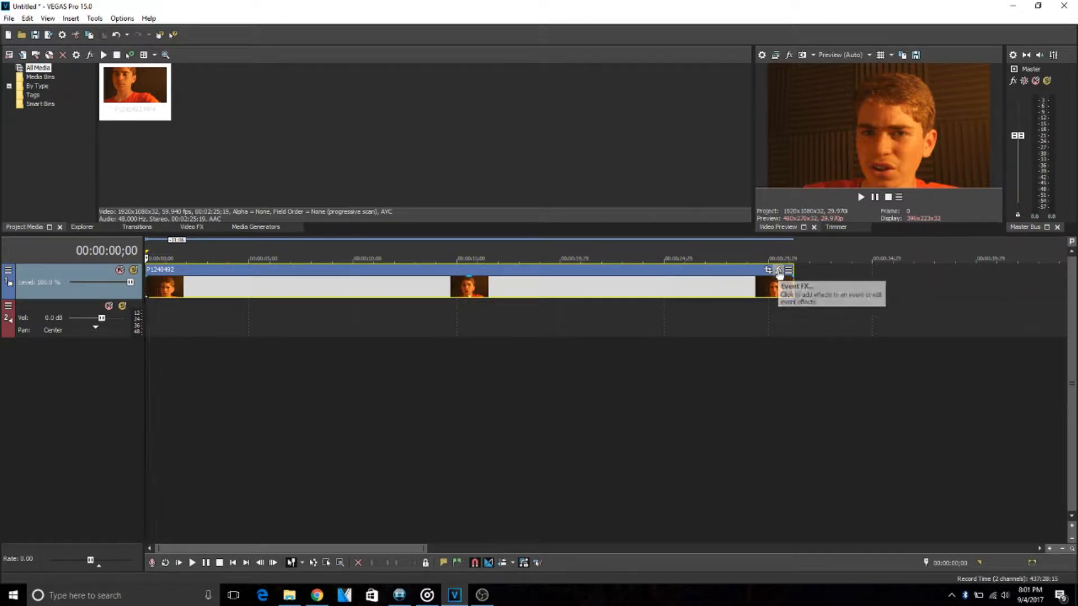
# Step: Add the HitFilm Witness Protection effect to the clip through Event FX
pyautogui.click(778, 270)
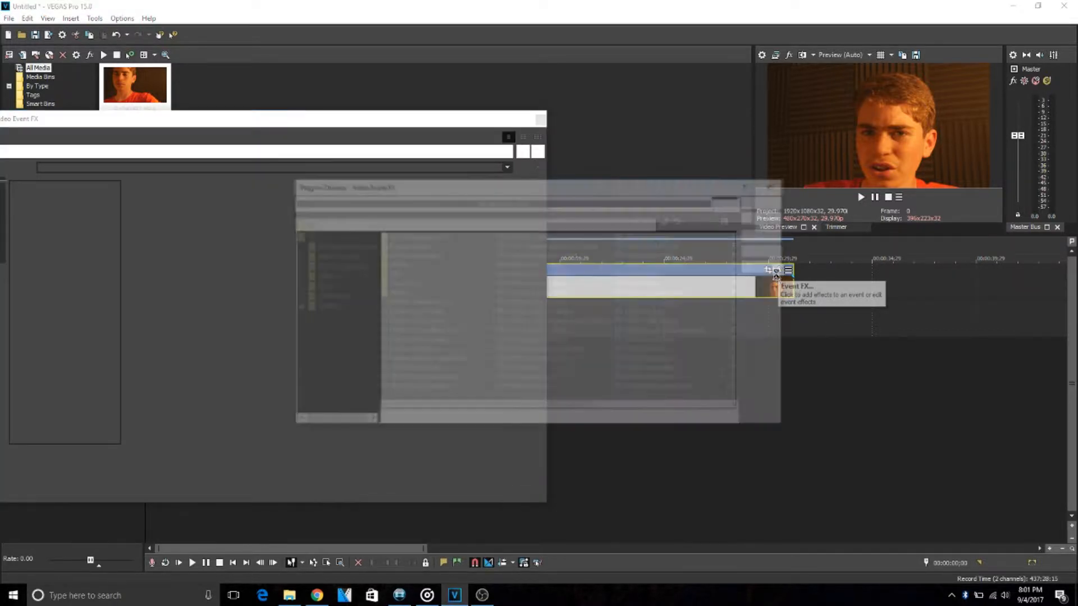
pyautogui.click(776, 270)
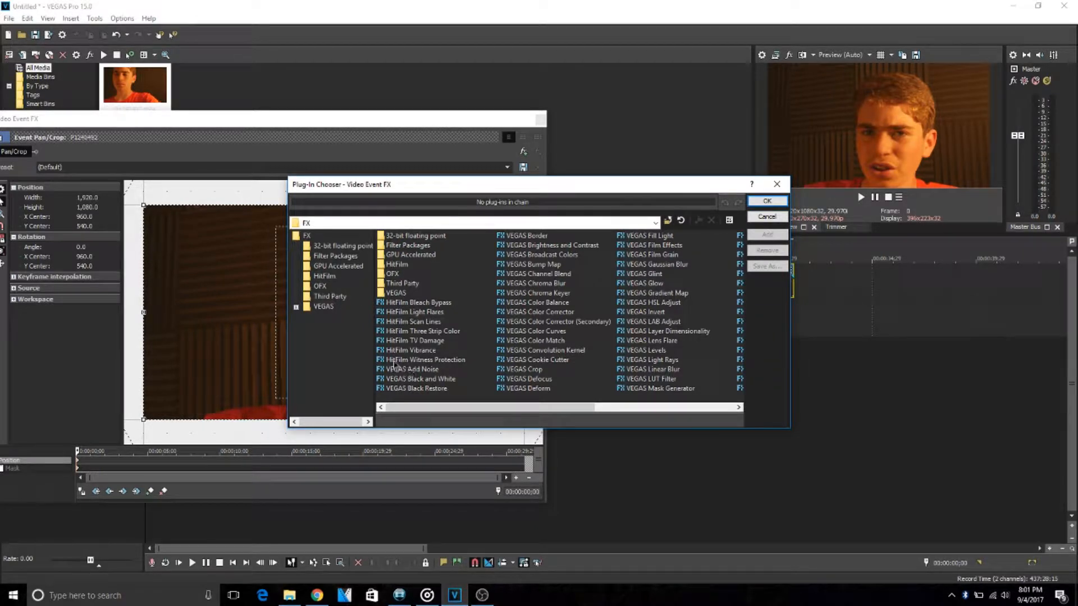
pyautogui.click(425, 359)
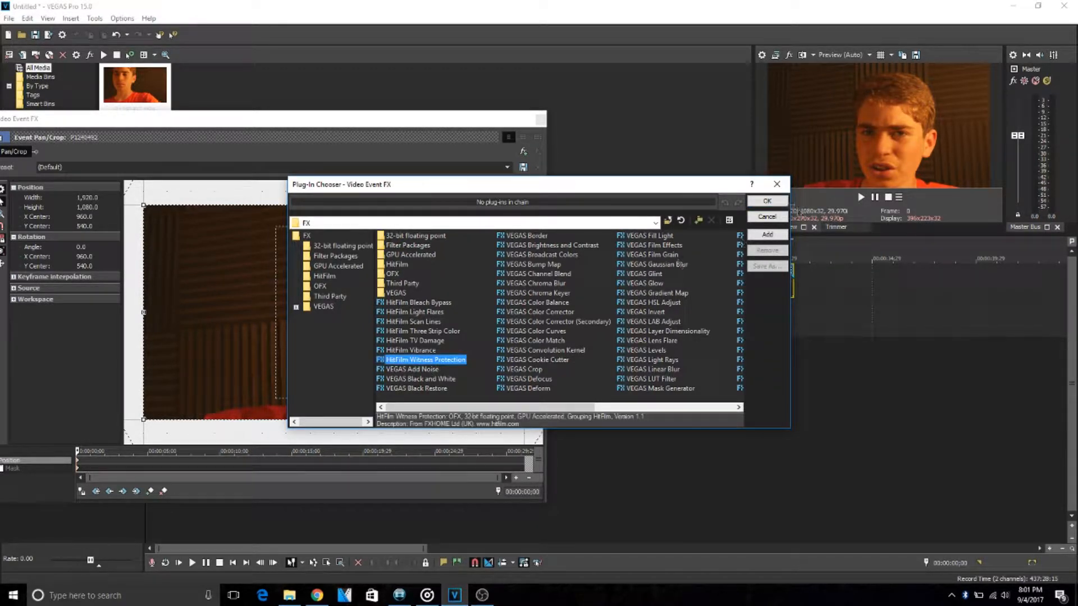
pyautogui.click(766, 200)
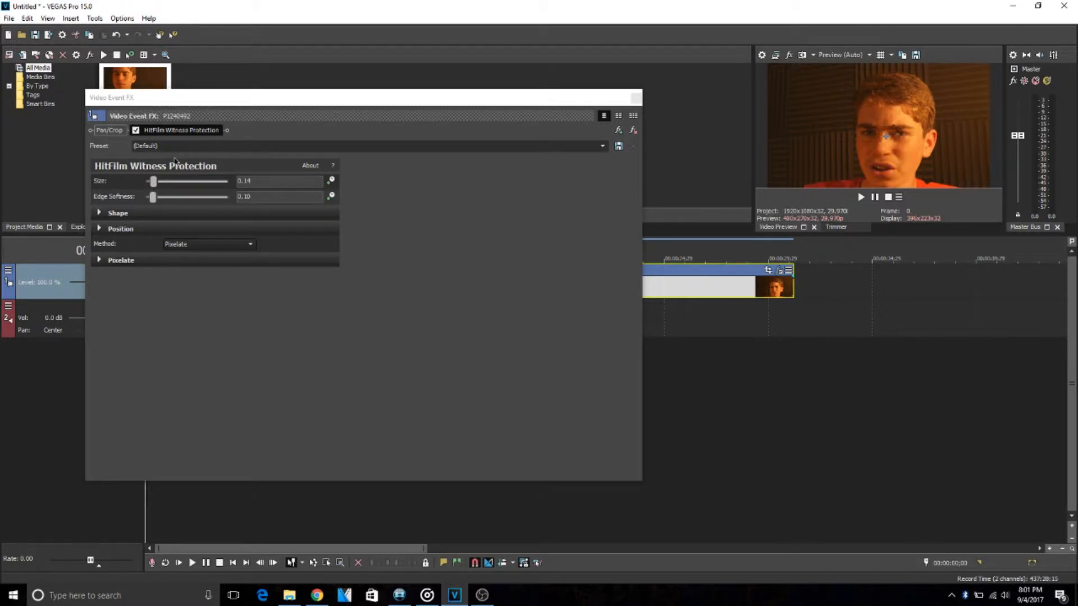
# Step: Enlarge the pixelation area to Size 0.43 and set Block Size to 0.06
pyautogui.moveTo(153, 181); pyautogui.dragTo(158, 181)
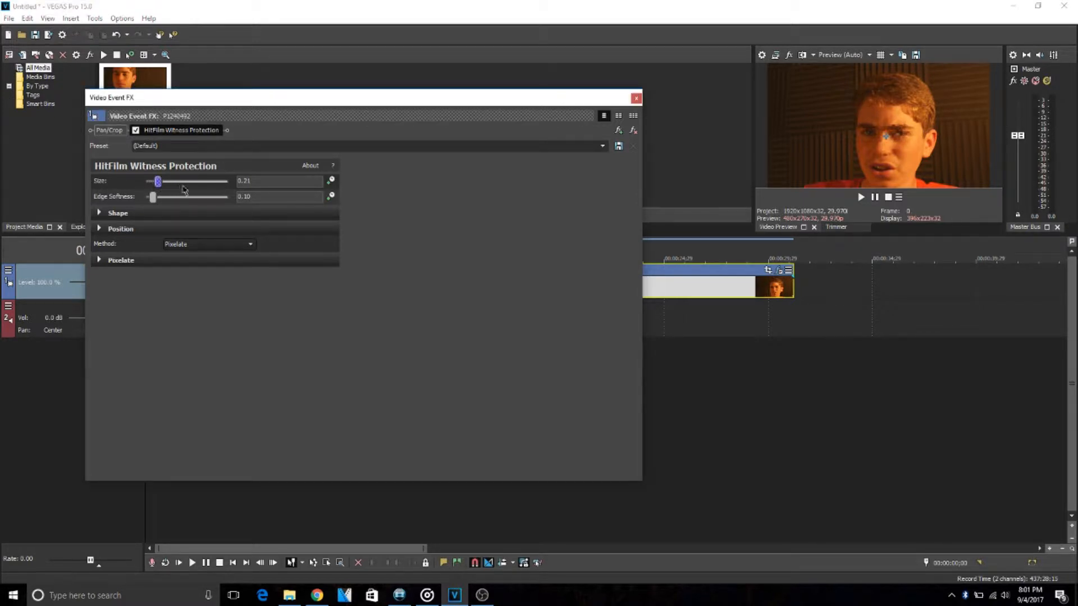
pyautogui.moveTo(157, 180); pyautogui.dragTo(165, 181)
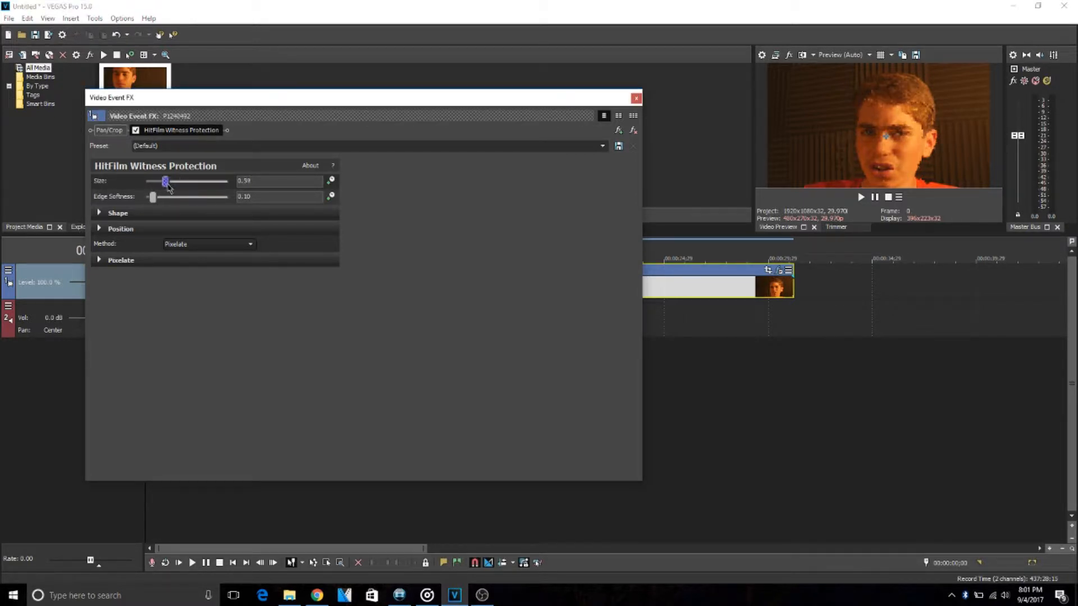
pyautogui.moveTo(165, 181); pyautogui.dragTo(171, 181)
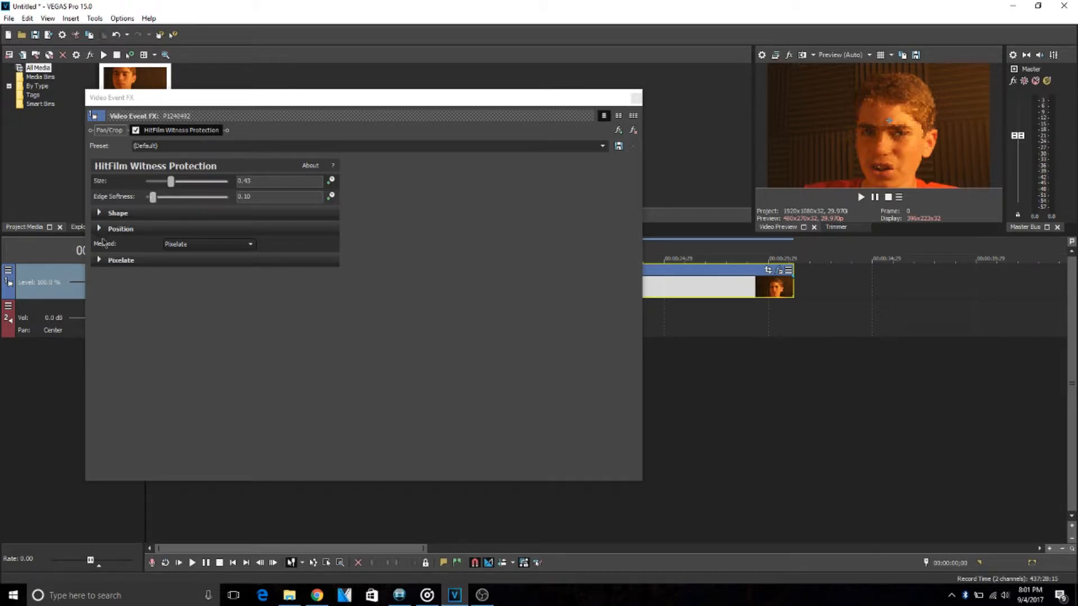
pyautogui.click(122, 260)
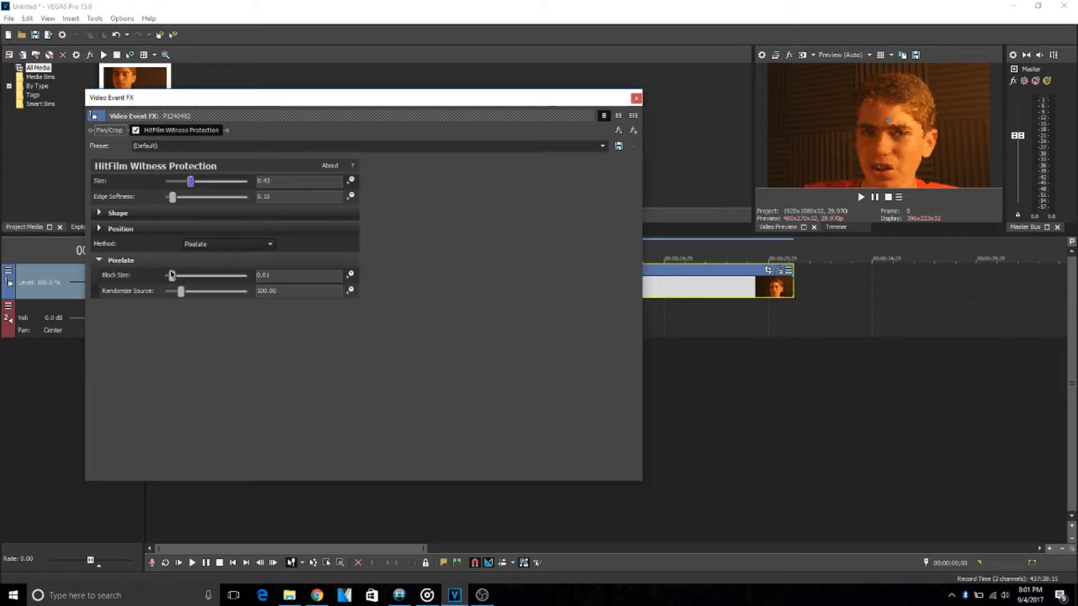
pyautogui.moveTo(171, 275); pyautogui.dragTo(202, 275)
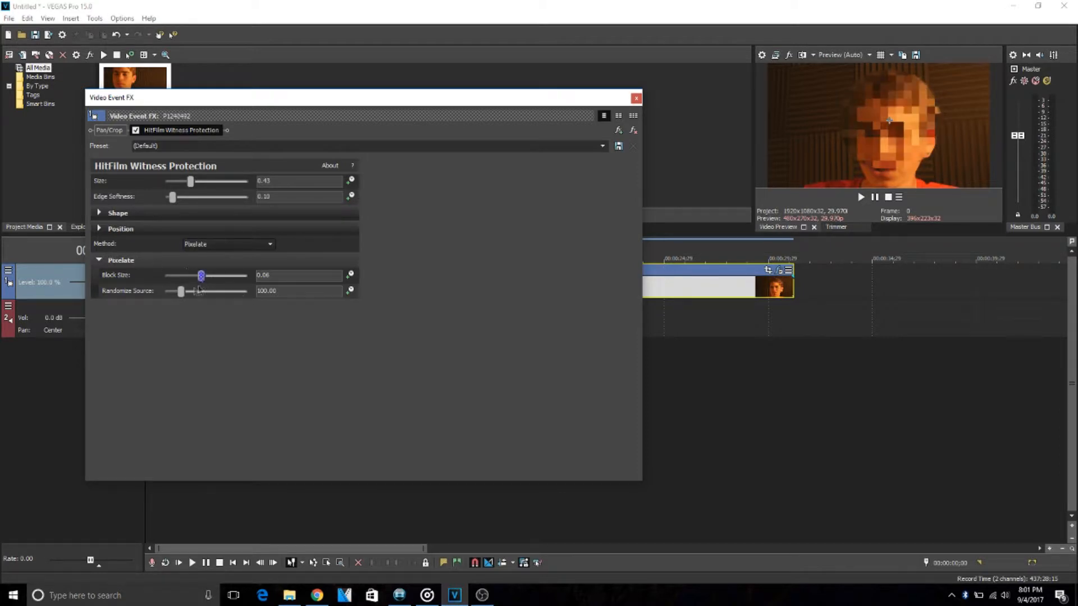
# Step: Set Randomize Source to 500 and harden Edge Softness to 0.01
pyautogui.moveTo(181, 291); pyautogui.dragTo(246, 291)
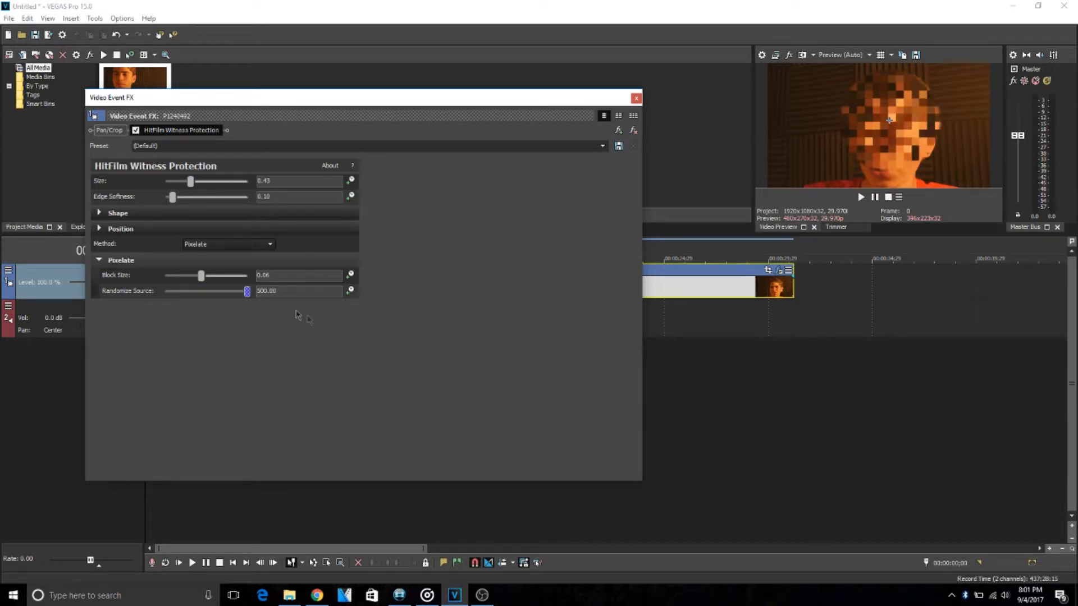
pyautogui.moveTo(246, 291); pyautogui.dragTo(169, 291)
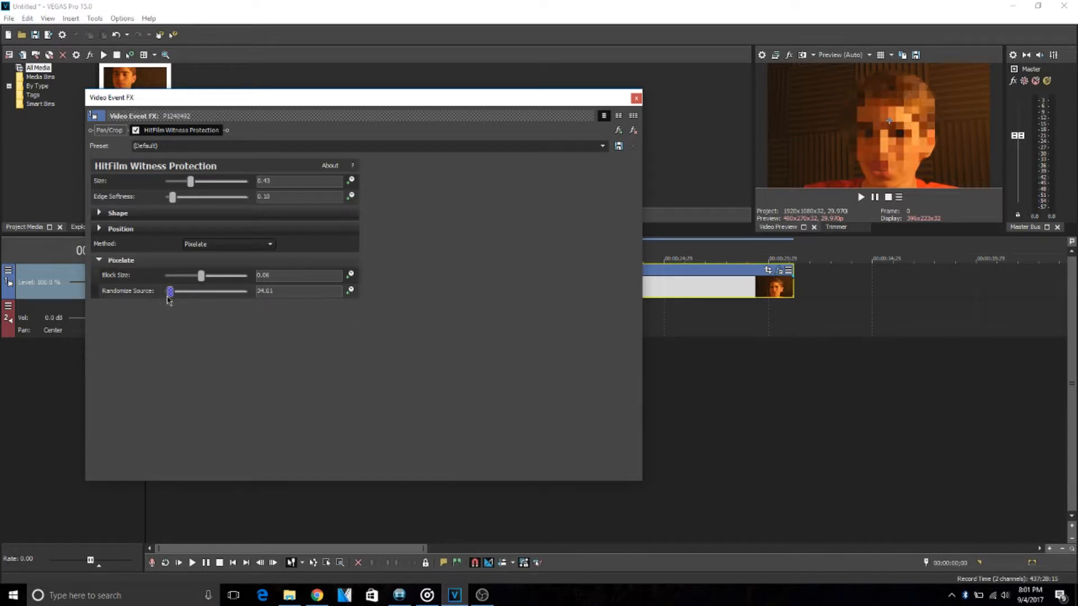
pyautogui.moveTo(169, 291); pyautogui.dragTo(246, 291)
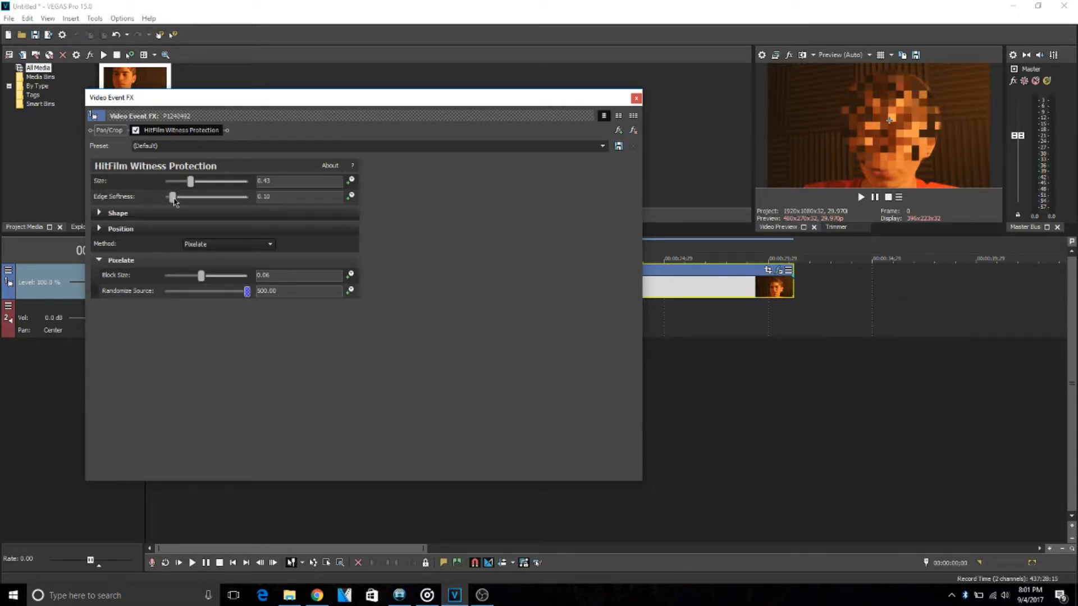
pyautogui.moveTo(172, 197); pyautogui.dragTo(165, 196)
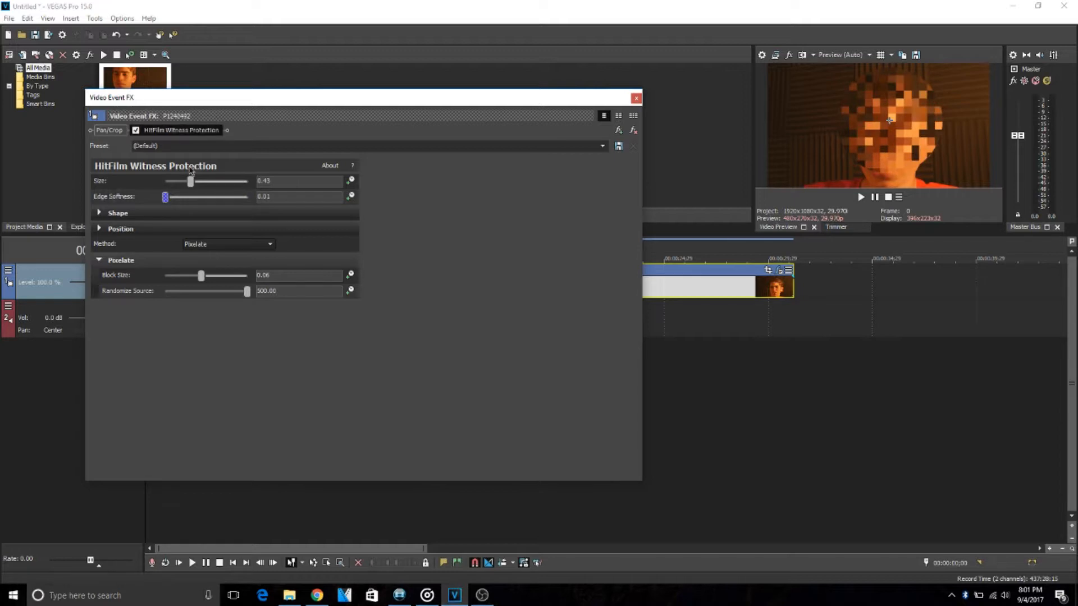
pyautogui.click(99, 214)
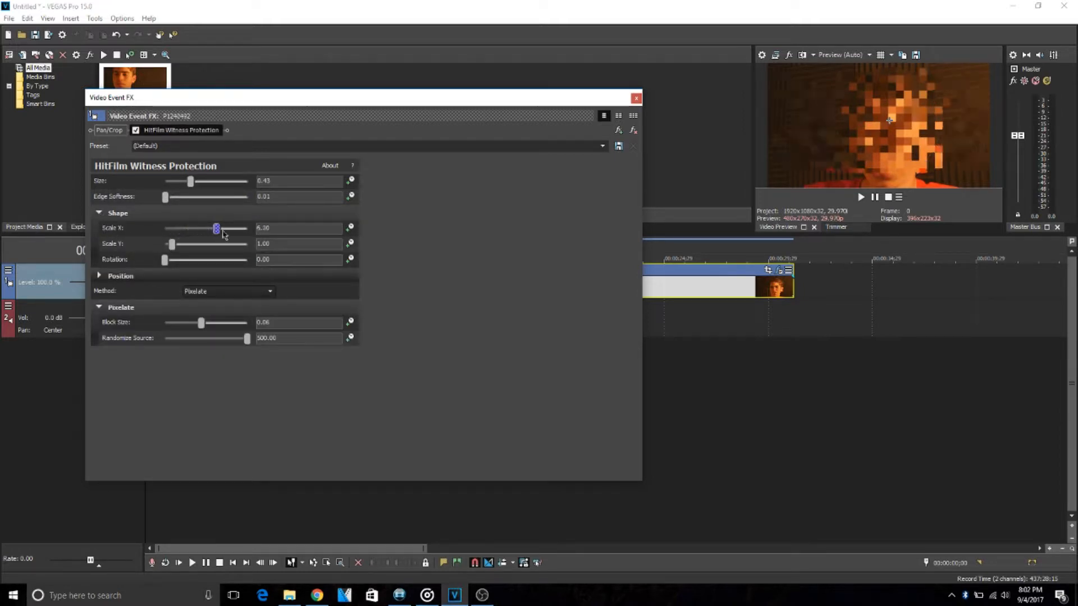
# Step: Scale the pixelated area to Scale X 0.91 and Scale Y 1.11
pyautogui.moveTo(216, 228); pyautogui.dragTo(168, 227)
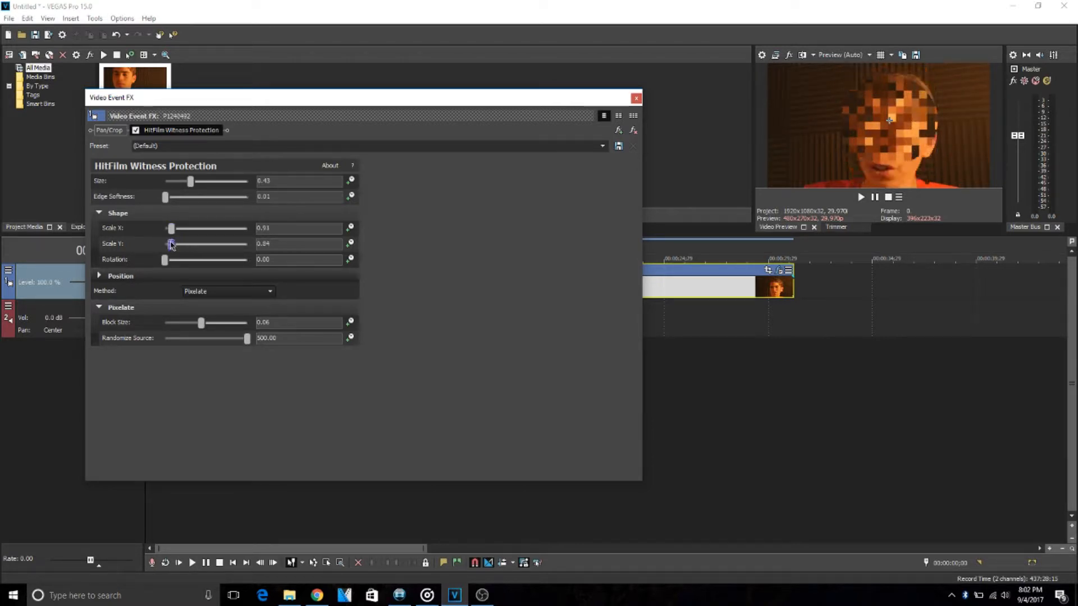
pyautogui.moveTo(172, 243); pyautogui.dragTo(193, 243)
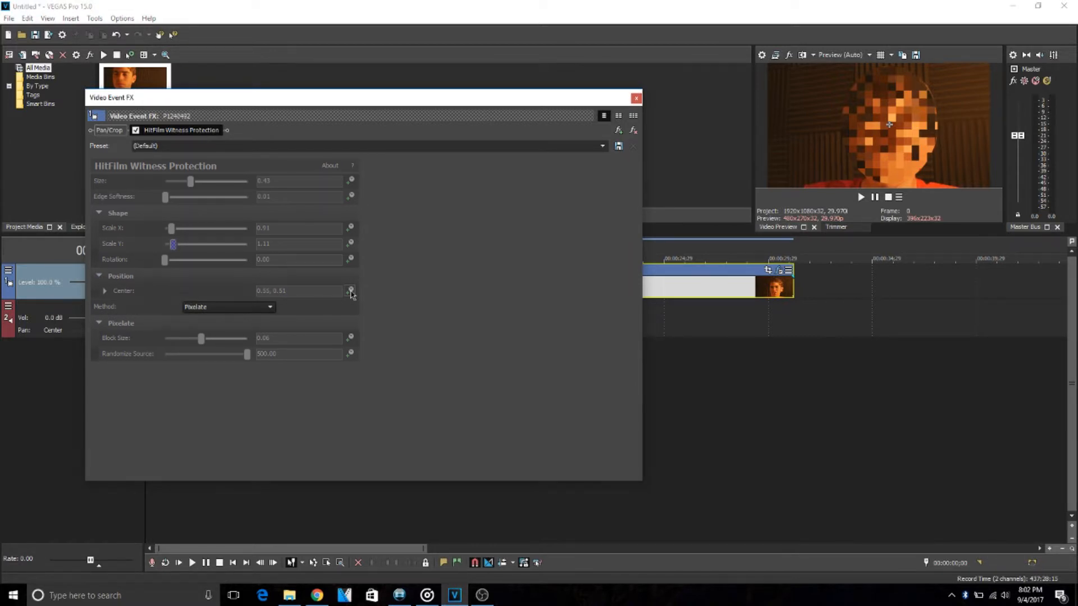
# Step: Turn on animation for the pixelation Center position to start keyframing
pyautogui.click(350, 290)
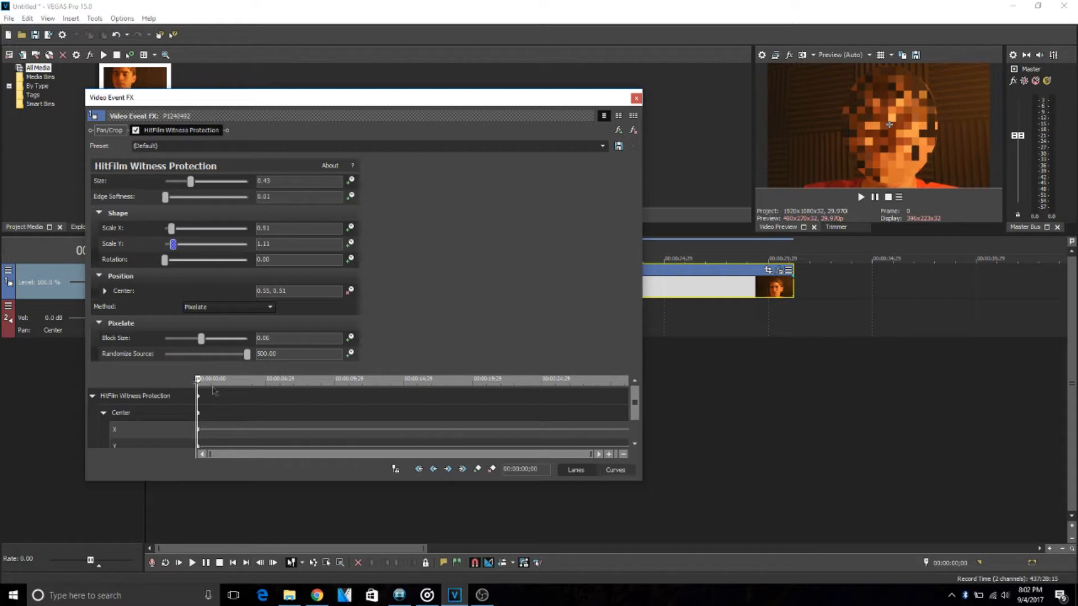
pyautogui.moveTo(396, 469)
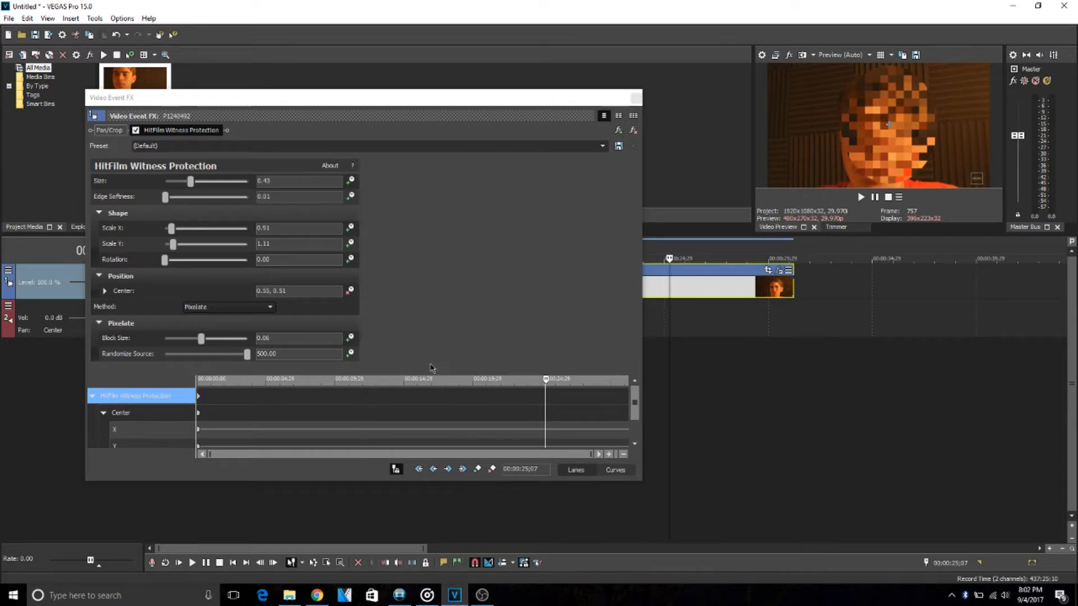
pyautogui.moveTo(509, 325)
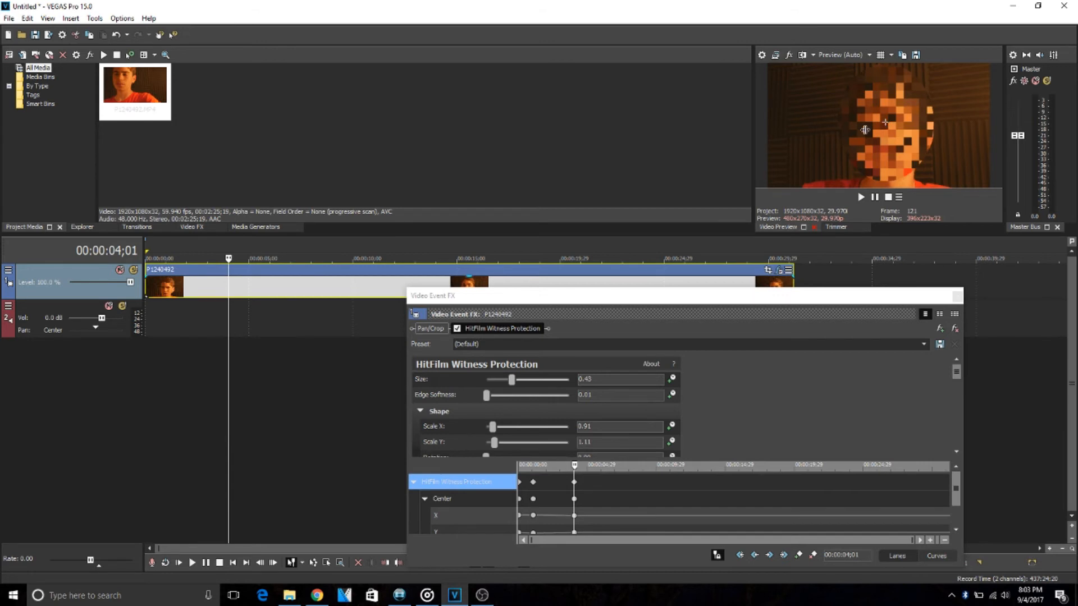
pyautogui.moveTo(481, 402)
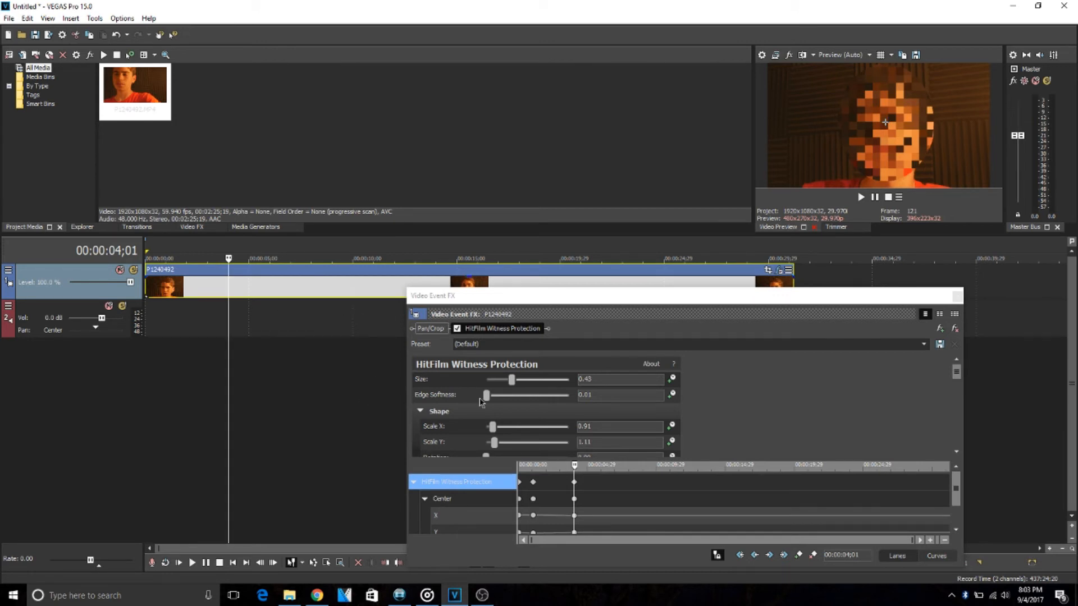